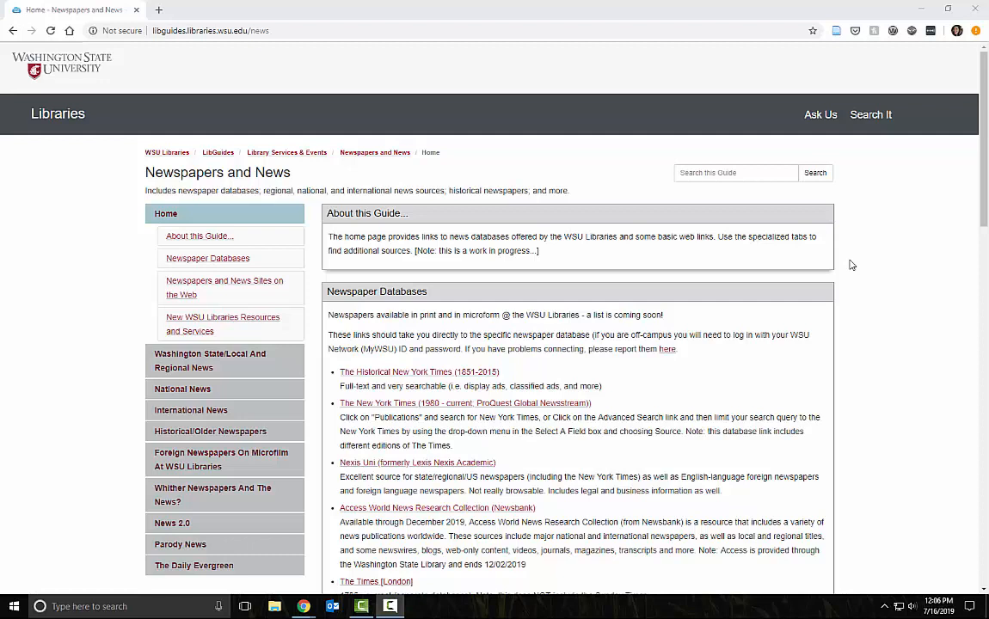
# Scroll the Newspaper Databases list until the ProQuest Global Newsstream link is visible.
pyautogui.scroll(-3)
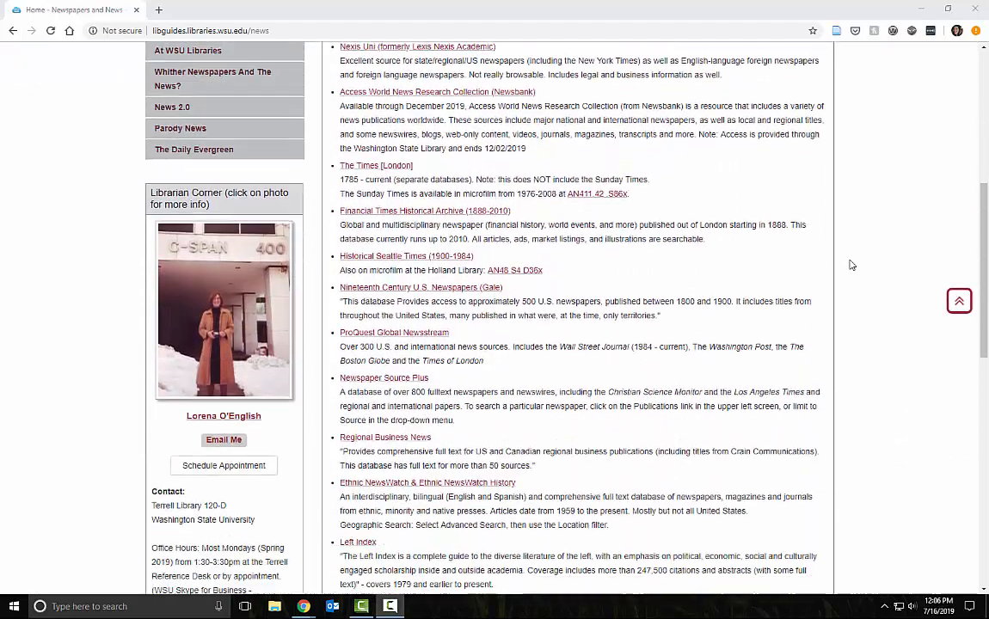
pyautogui.scroll(-3)
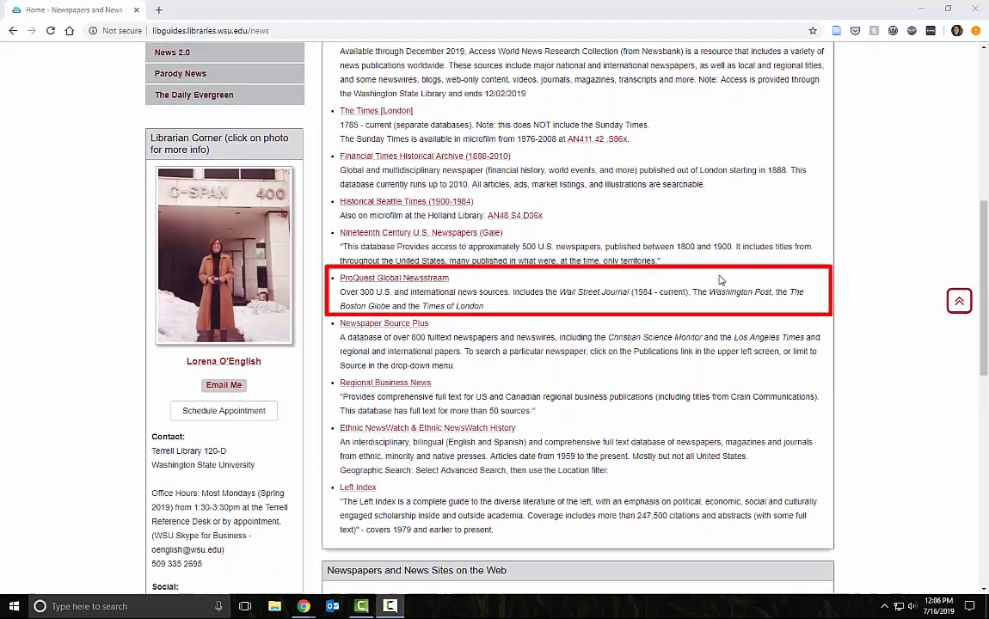
# Run an advanced search for gaza AND women's rights in ProQuest Global Newsstream, returning 8,870 results.
pyautogui.click(394, 278)
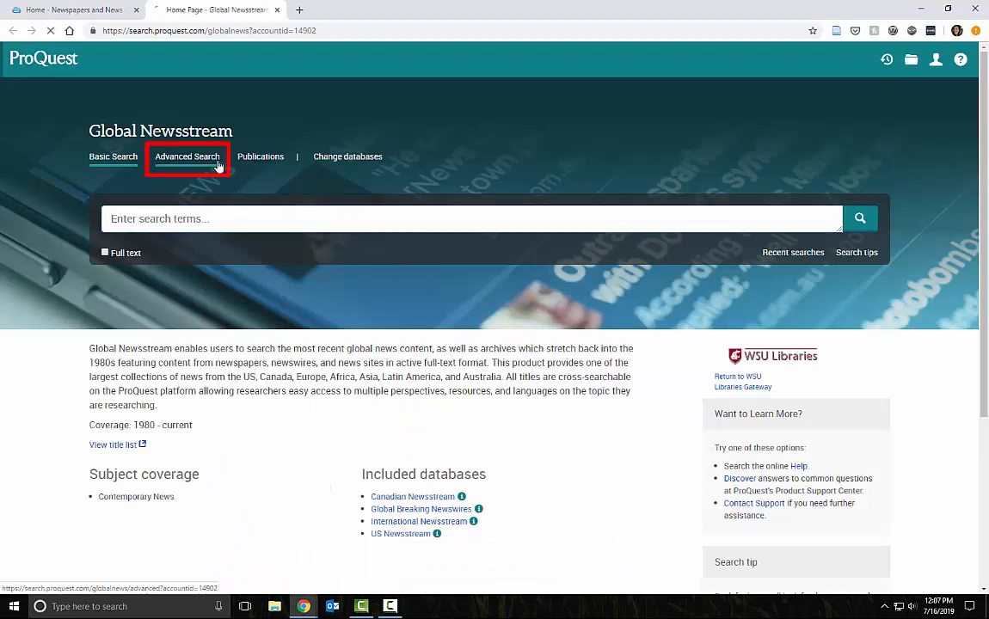
pyautogui.click(187, 156)
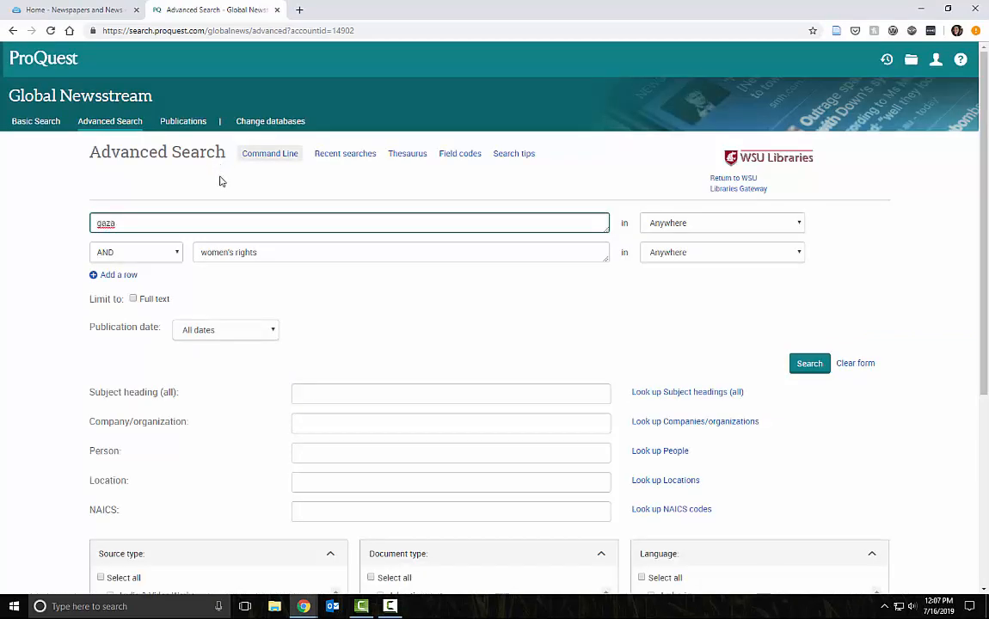
pyautogui.click(222, 182)
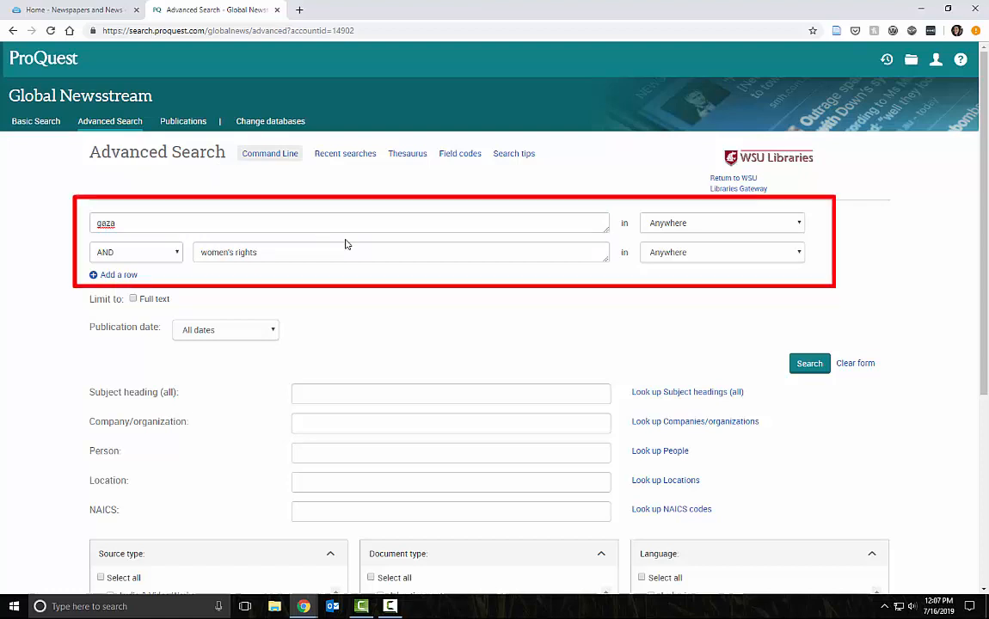
pyautogui.click(809, 363)
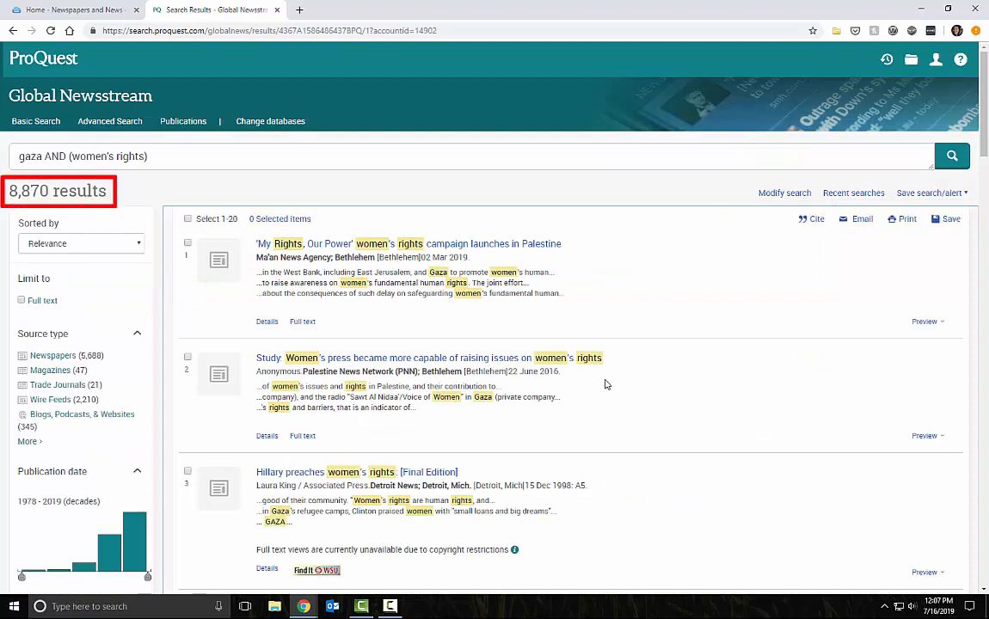
pyautogui.moveTo(52, 354)
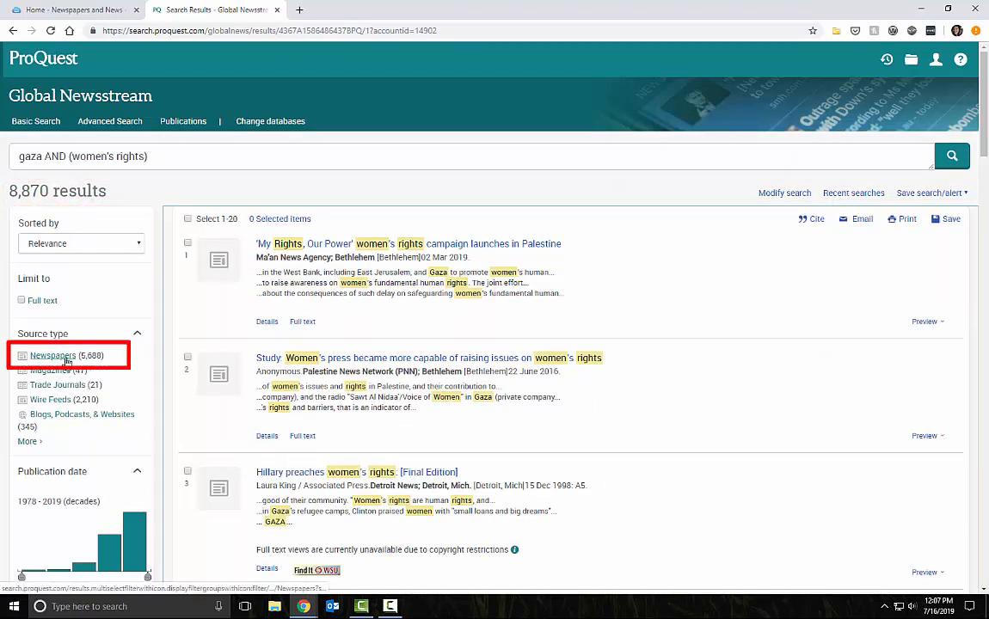
# Limit results to Newspapers (5,688 items) and expand the Publication title facet.
pyautogui.click(51, 355)
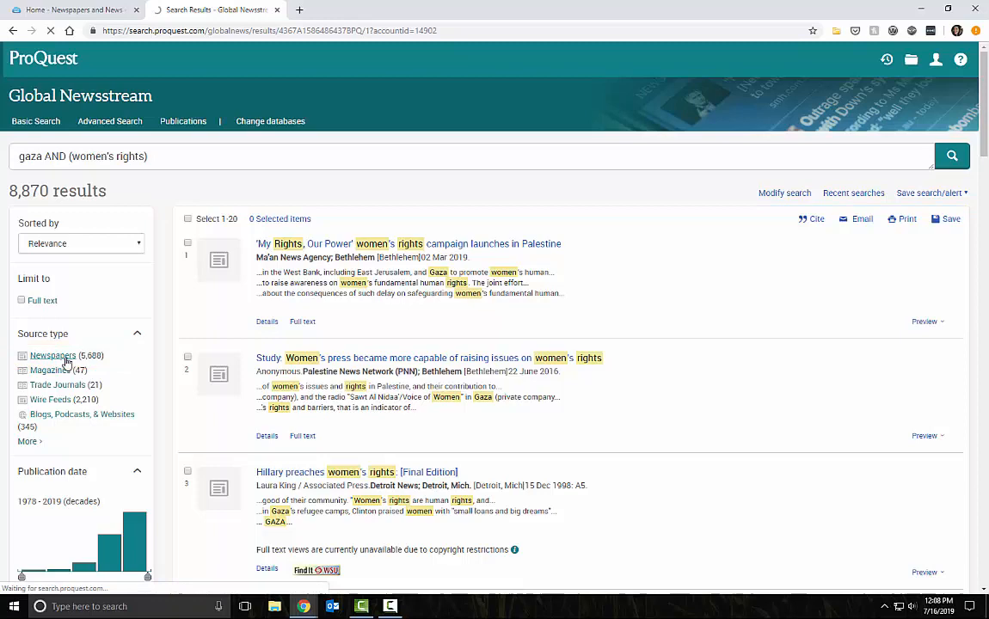
pyautogui.click(52, 354)
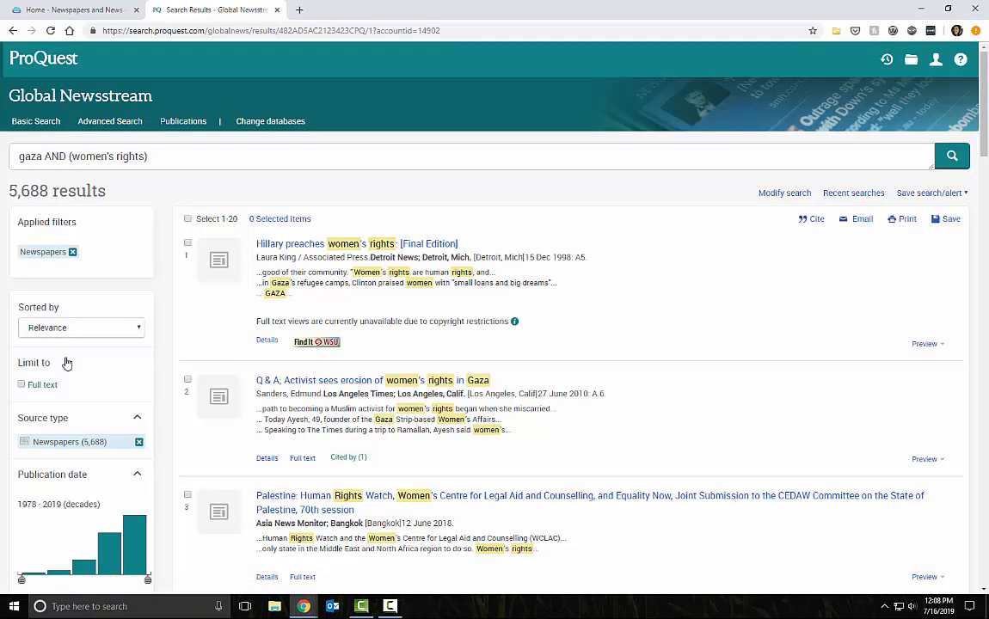
pyautogui.scroll(-3)
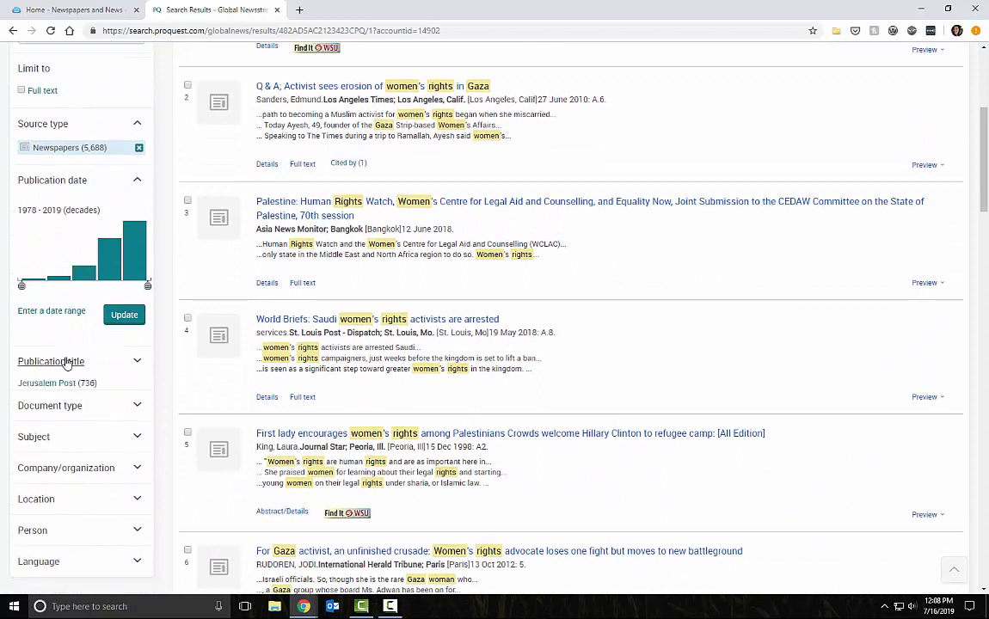
pyautogui.click(52, 361)
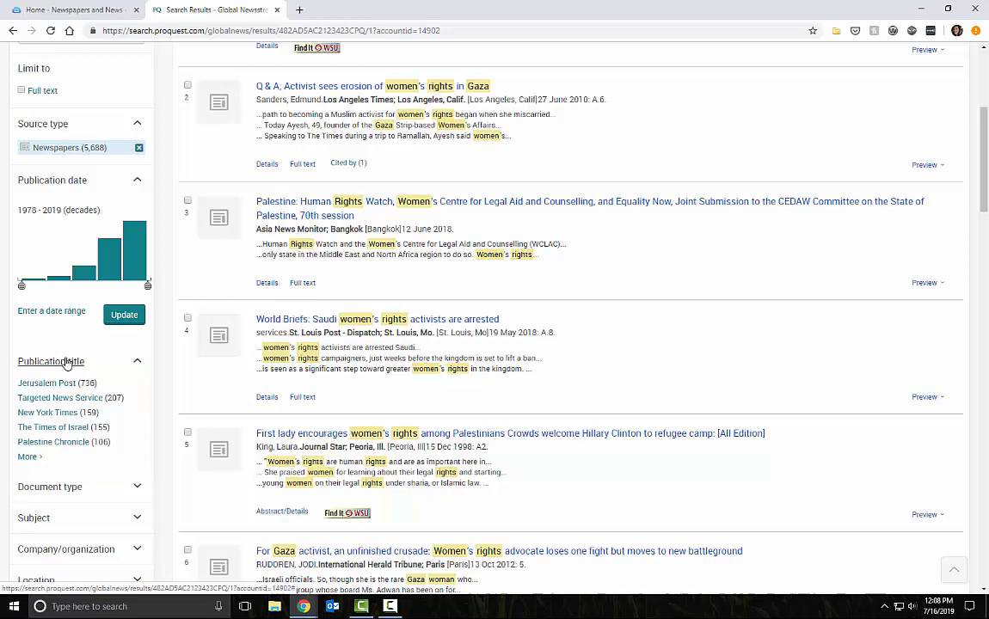
pyautogui.scroll(3)
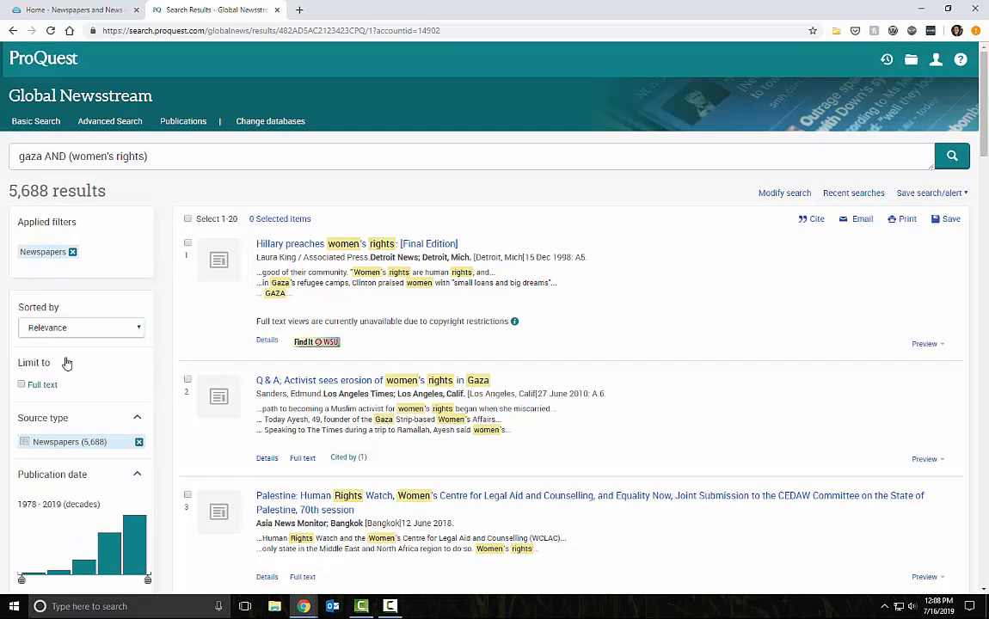
pyautogui.click(79, 327)
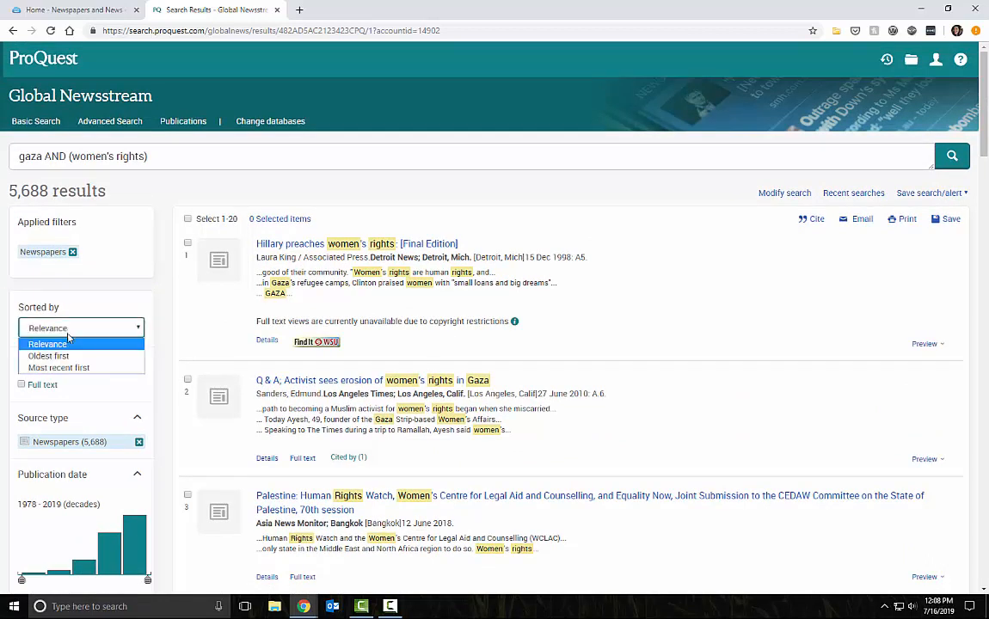
pyautogui.click(59, 368)
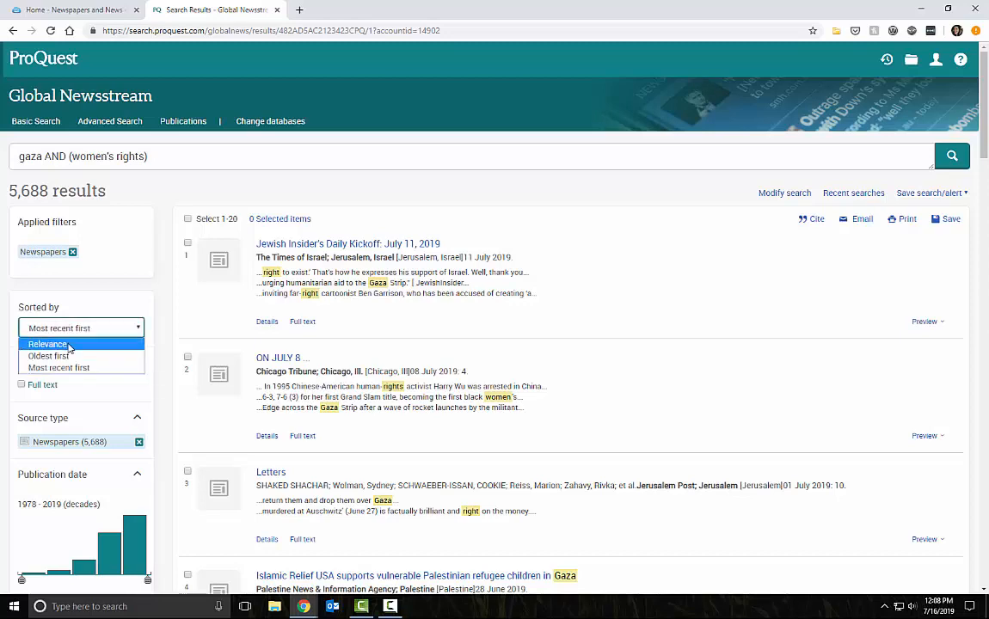
pyautogui.click(48, 344)
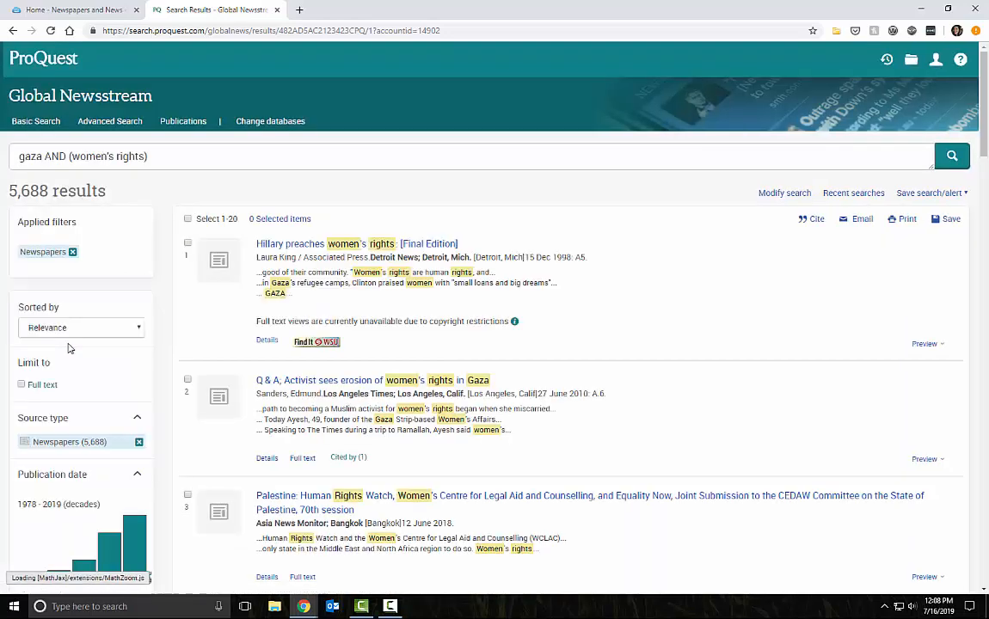
# Apply a publication date range of 2018 to 2019, narrowing results to 977.
pyautogui.scroll(-3)
pyautogui.write('2')
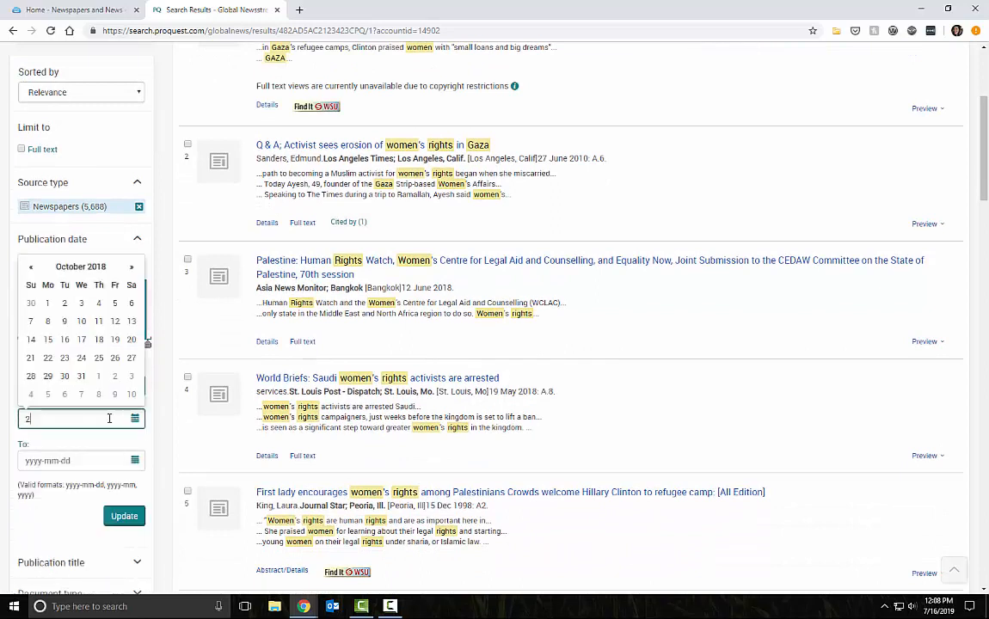
pyautogui.write('018')
pyautogui.click(80, 461)
pyautogui.write('2019')
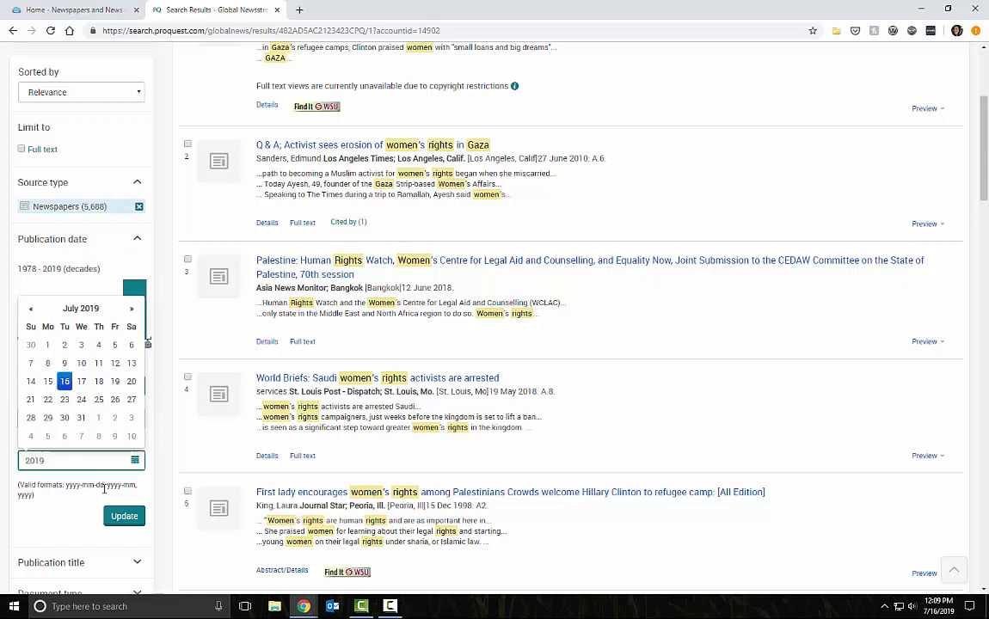
pyautogui.click(124, 516)
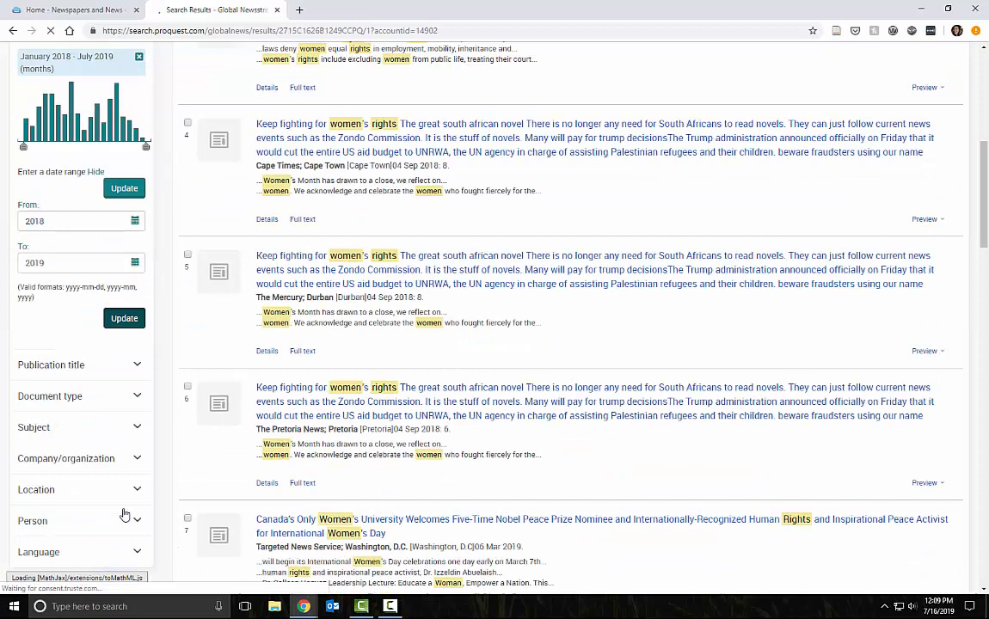
pyautogui.scroll(3)
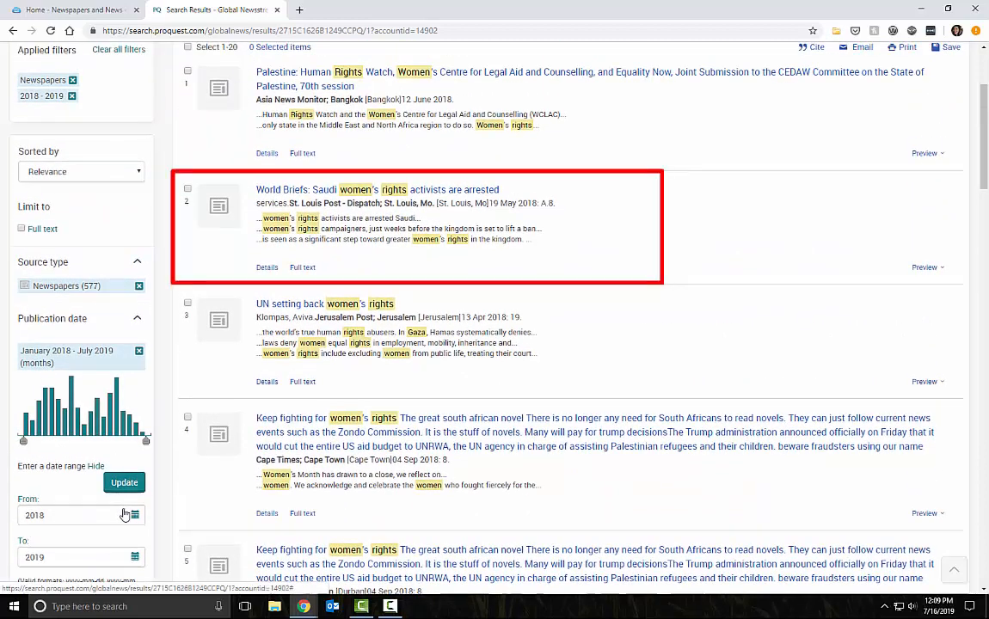
# View the World Briefs: Saudi women's rights activists article and display its APA 6th edition citation.
pyautogui.click(378, 189)
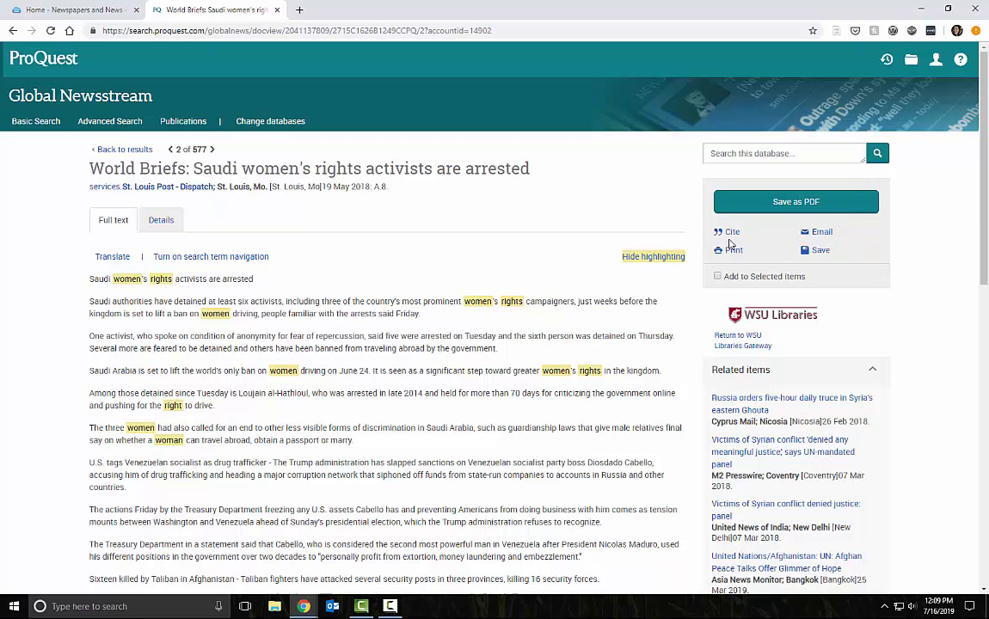
pyautogui.click(731, 230)
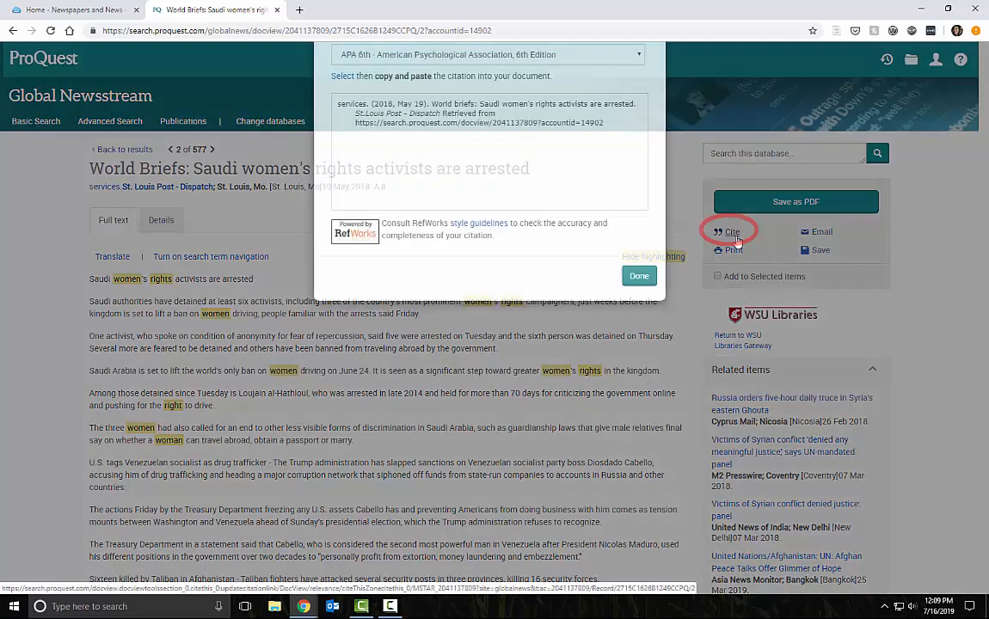
pyautogui.click(729, 230)
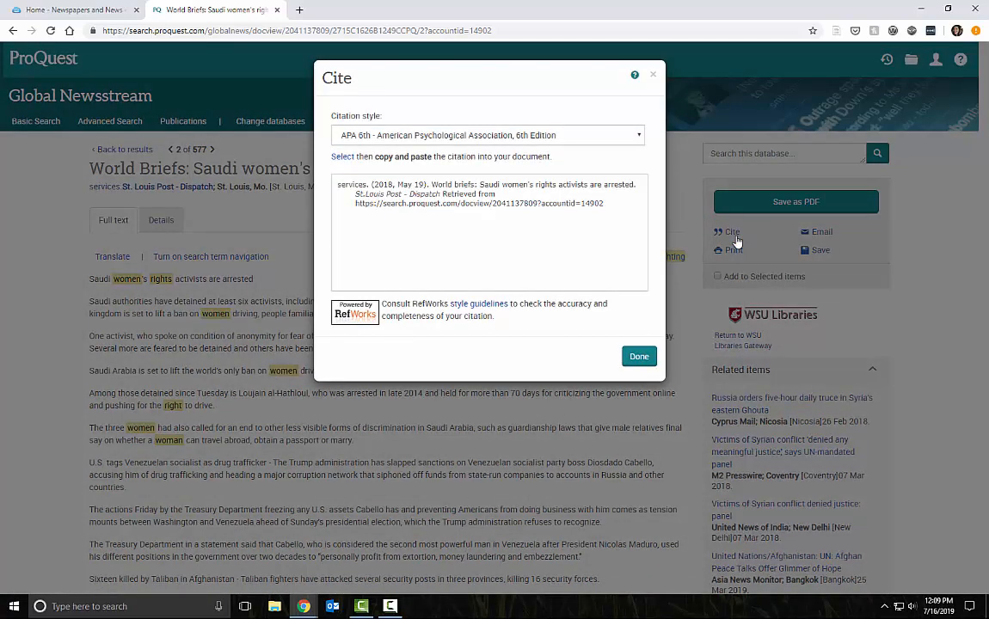